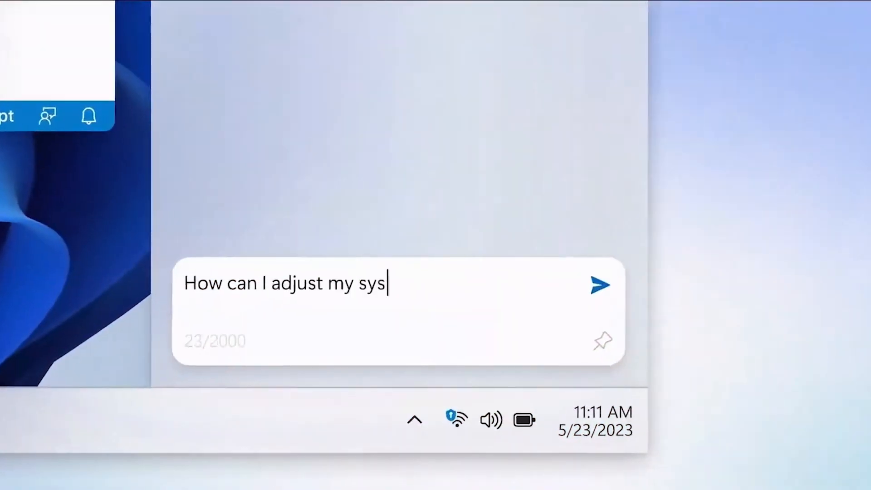
Step: Ask Copilot 'How can I adjust my system to get work done?' and send it
{"action": "type", "text": "tem to get work done?"}
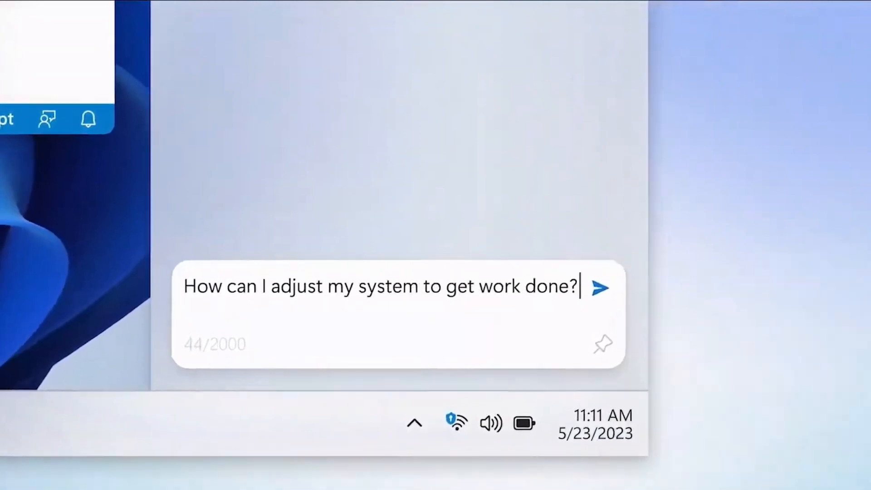
{"action": "left_click", "coordinate": [600, 288]}
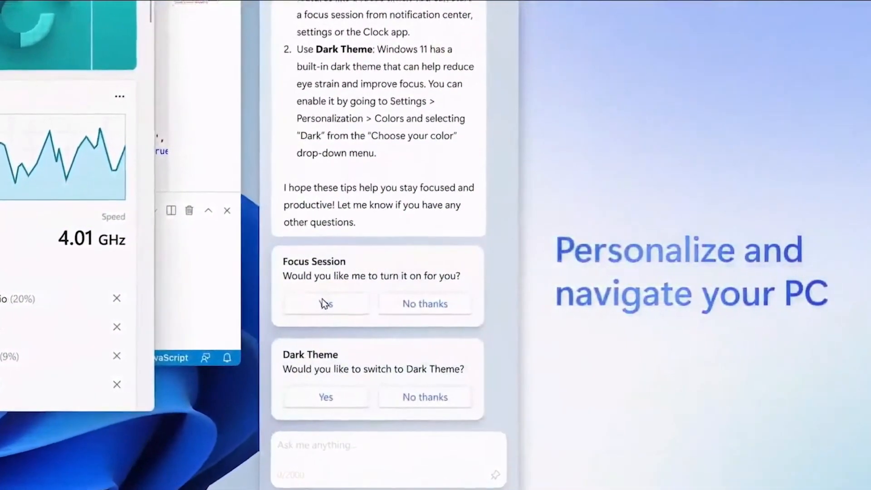
{"action": "left_click", "coordinate": [325, 303]}
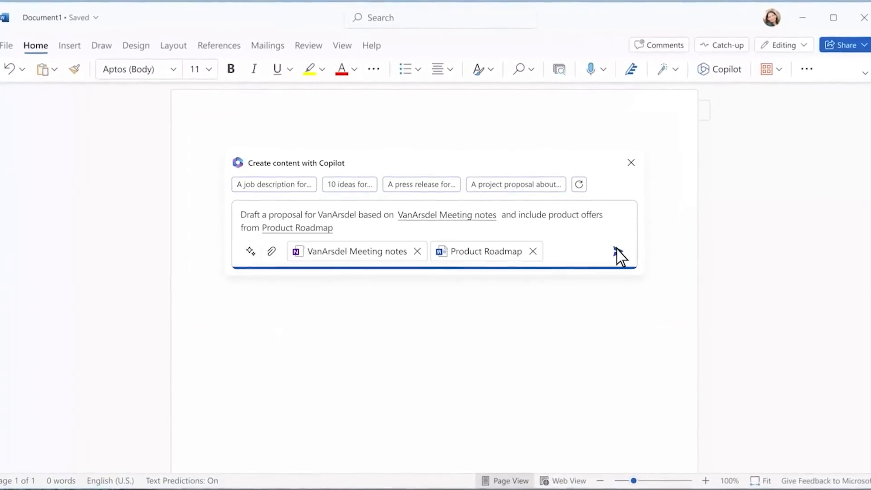
Step: Generate the VanArsdel proposal draft from the attached meeting notes and roadmap
{"action": "left_click", "coordinate": [615, 251]}
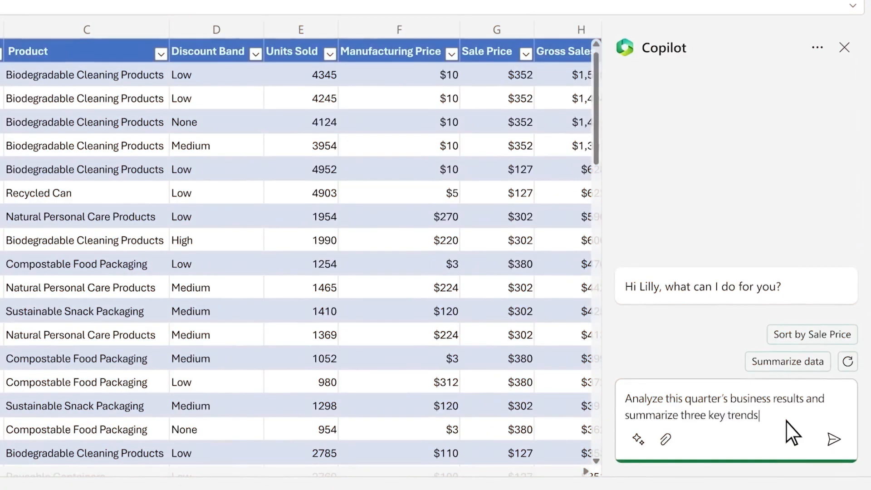
Step: Submit the request to analyze this quarter's sales and summarize three key trends
{"action": "left_click", "coordinate": [835, 439]}
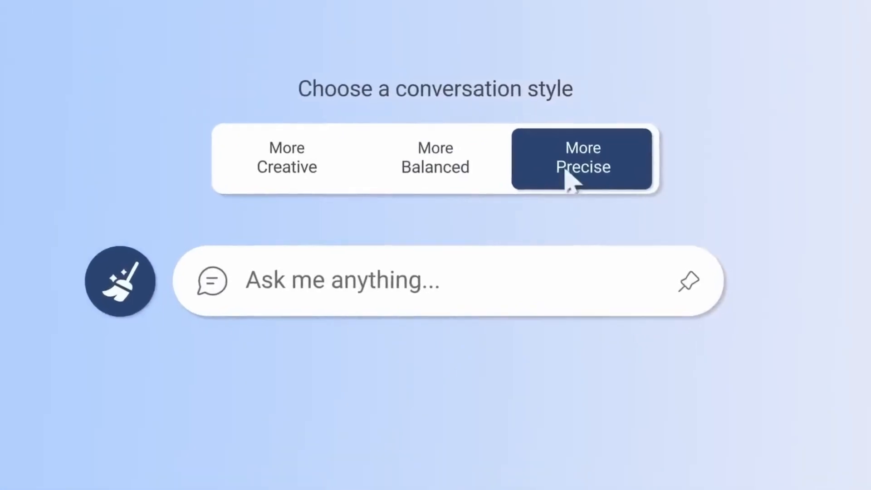
Step: Switch the conversation style to More Precise
{"action": "left_click", "coordinate": [288, 157]}
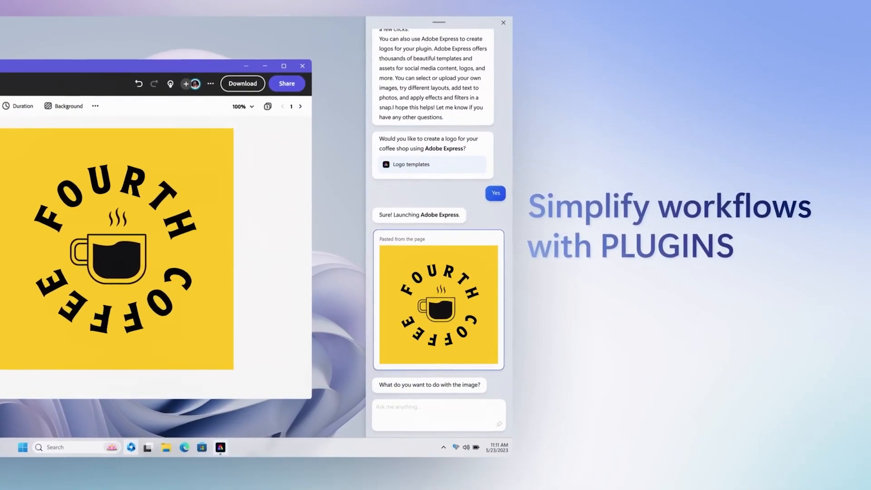
Step: Begin a request to send the pasted Fourth Coffee logo, typing 'Can you send this lo'
{"action": "type", "text": "Can you send this lo"}
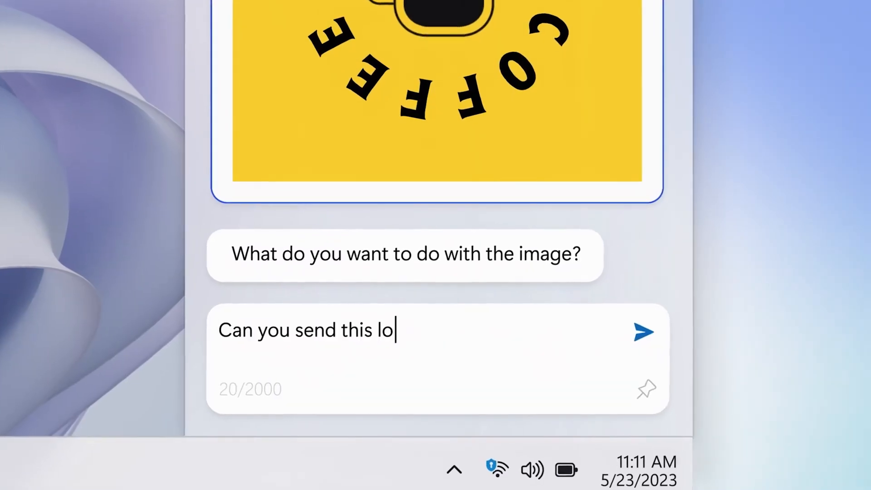